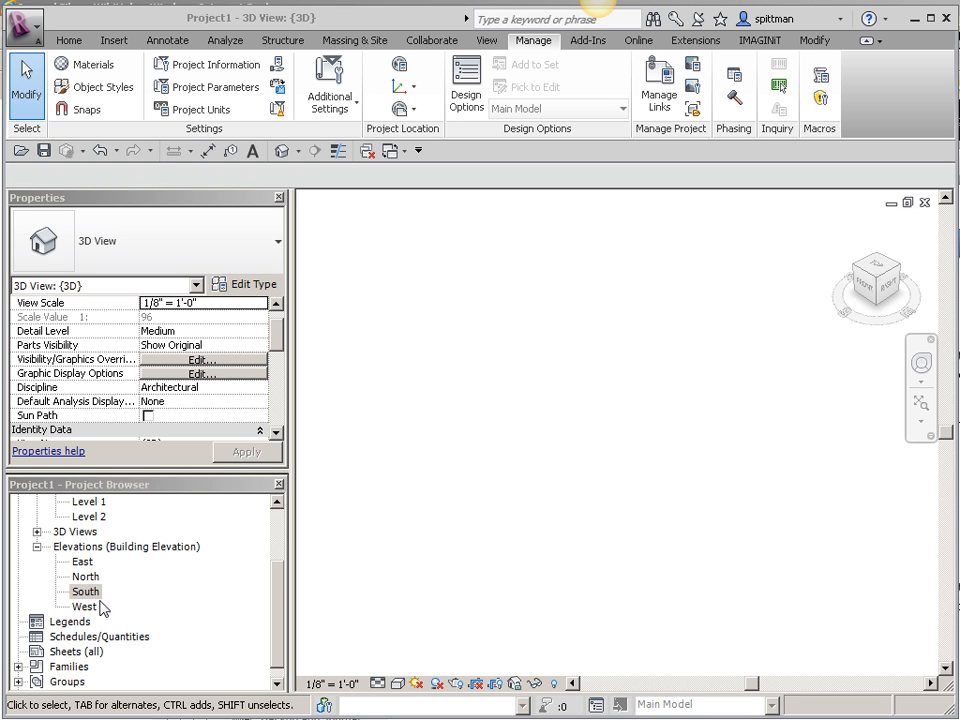
mouse_move(92, 608)
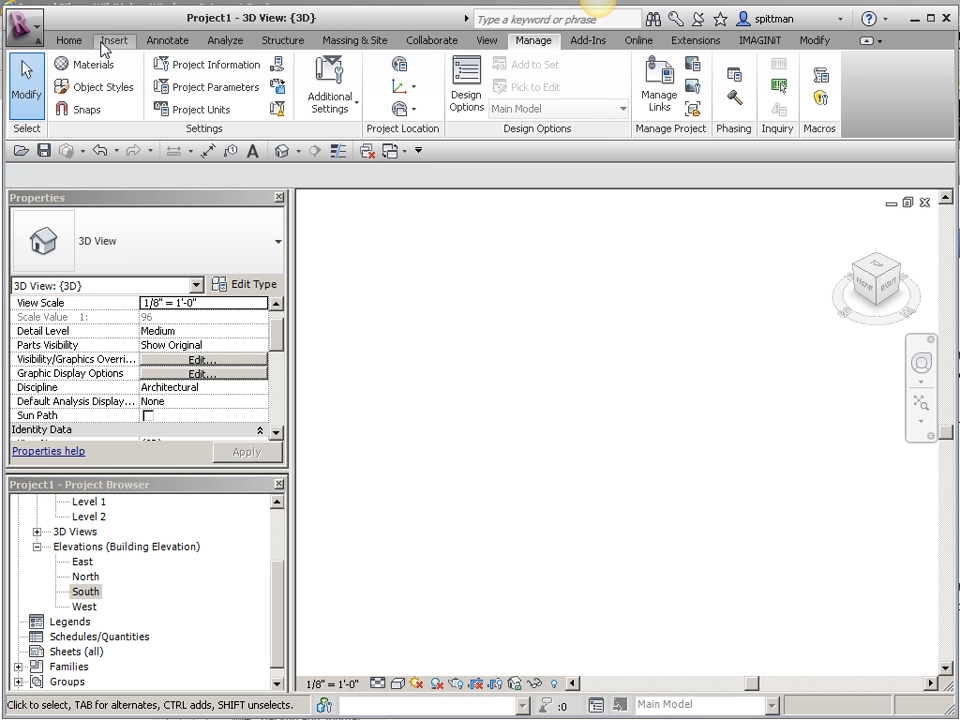
Link trapelo less points.pcg as a point cloud with Auto - Center to Center positioning
click(114, 40)
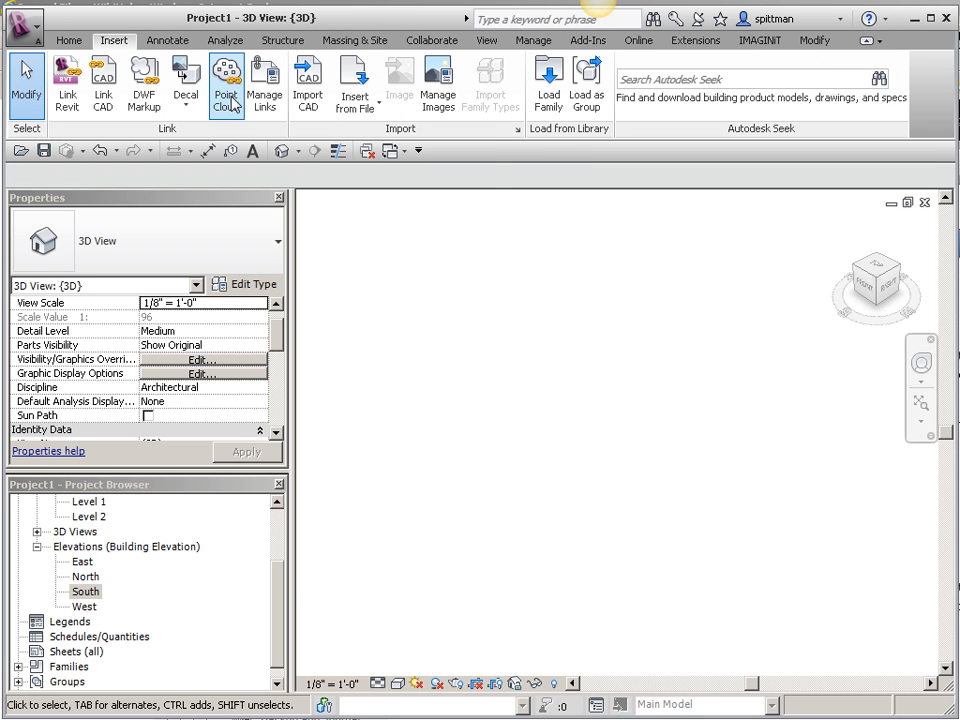
click(224, 82)
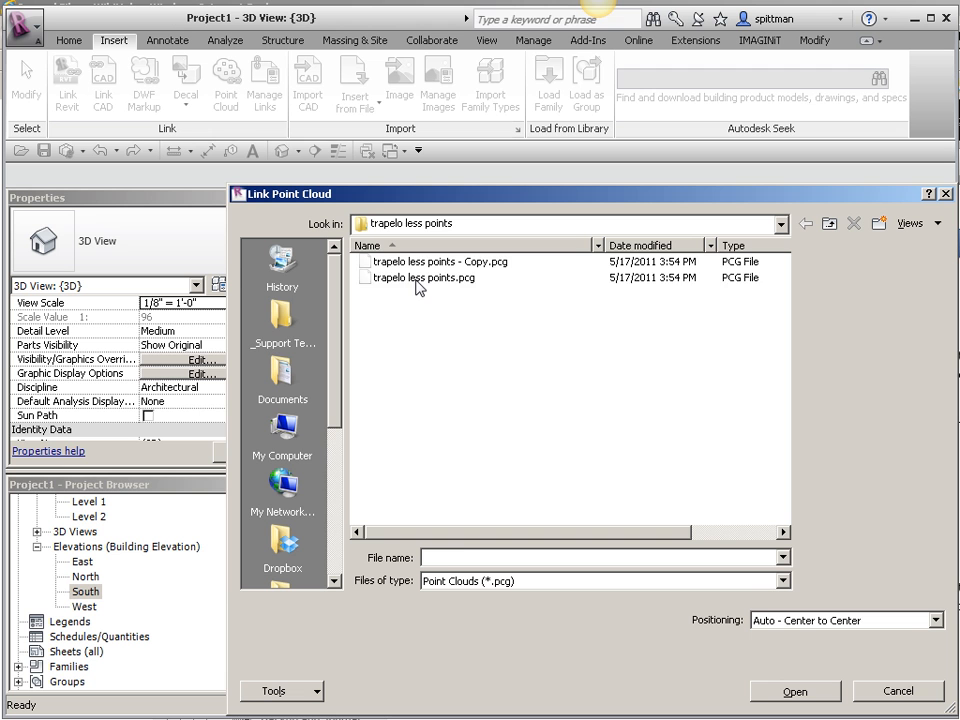
click(428, 276)
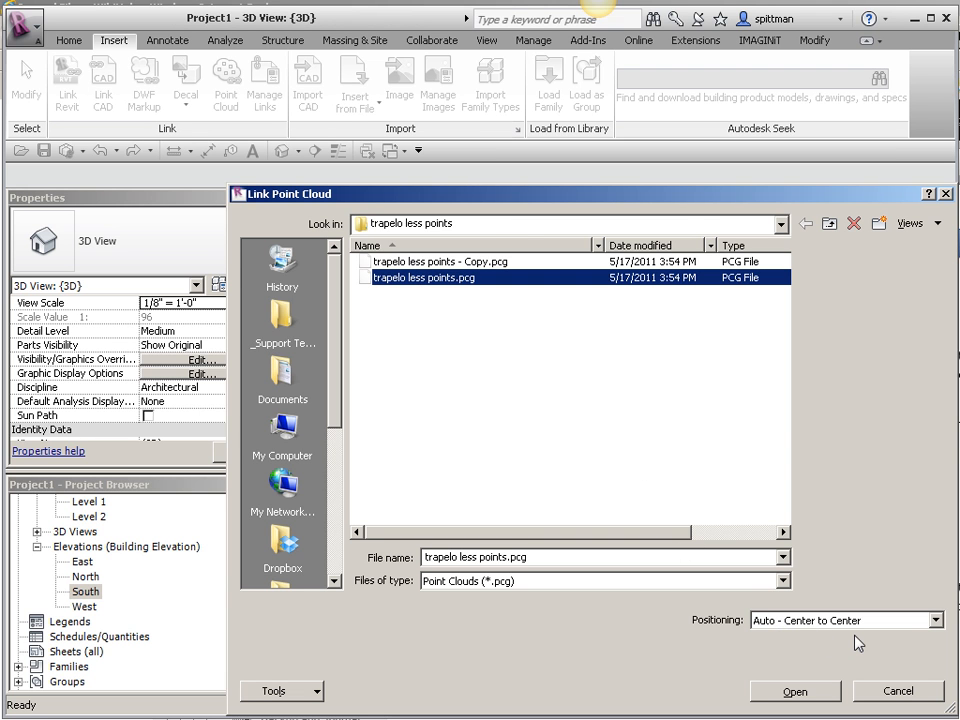
mouse_move(796, 692)
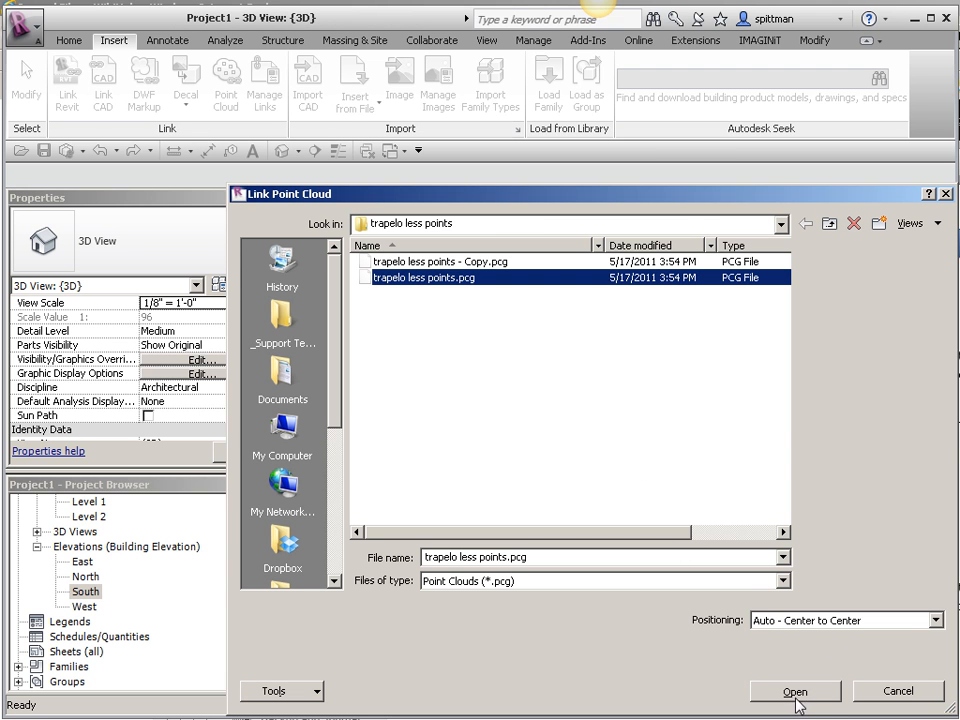
click(796, 692)
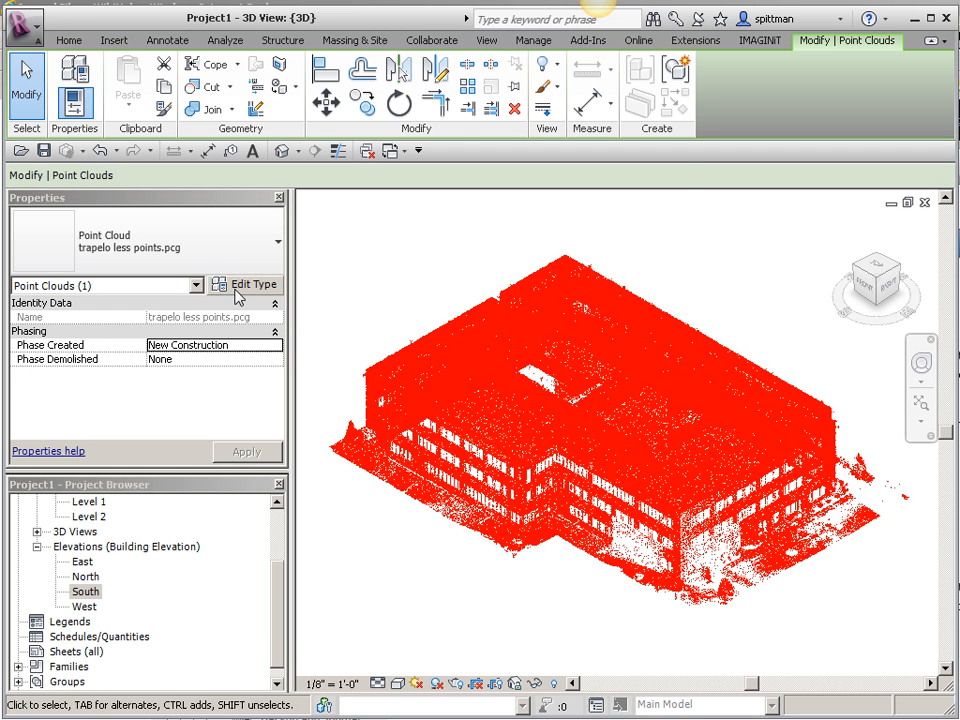
Set the point cloud type's Scale to 1.000000 so the scan resizes to true size
click(244, 284)
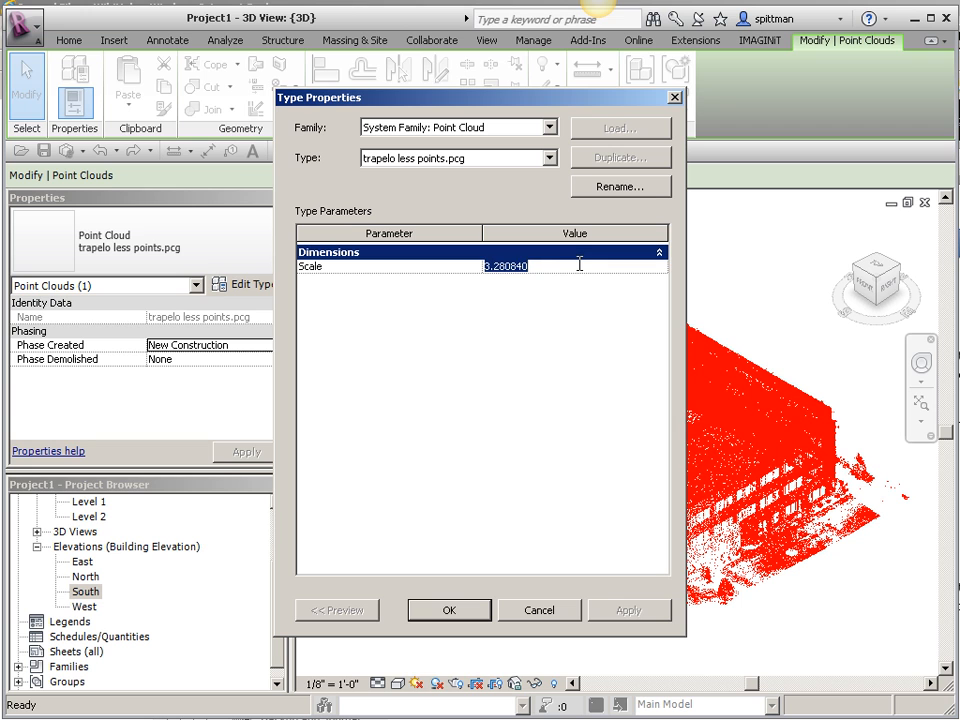
text(1.000000)
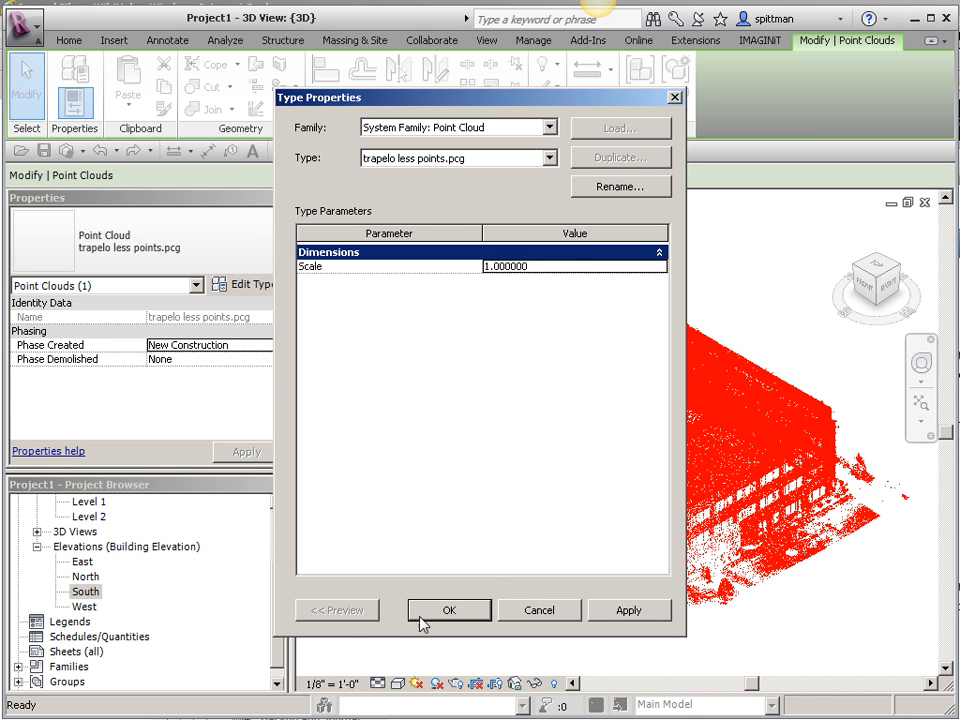
click(448, 610)
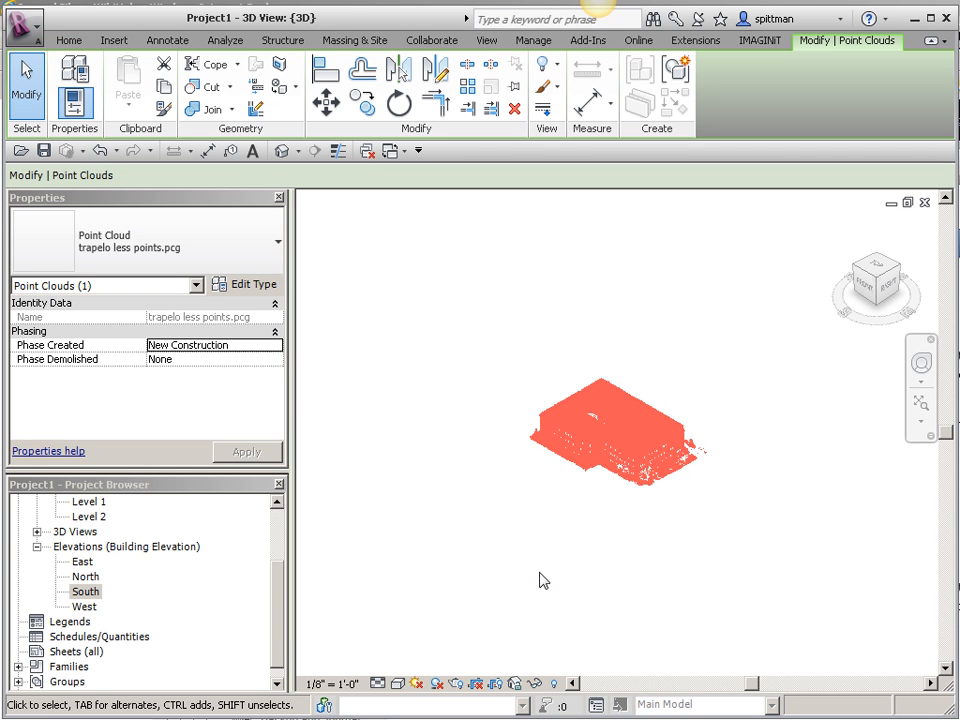
mouse_move(552, 576)
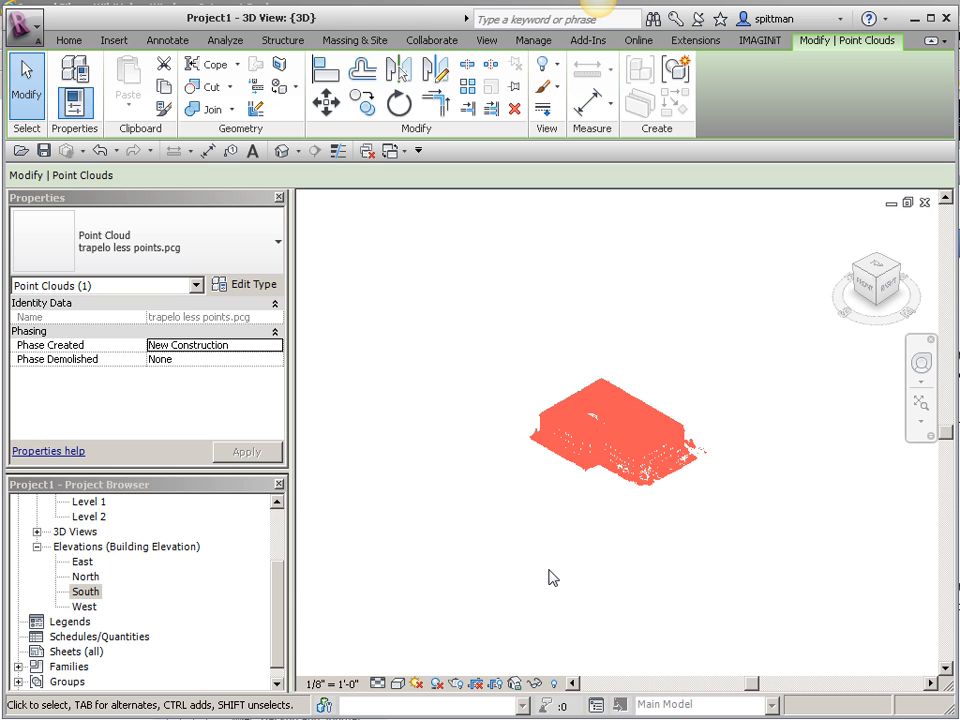
mouse_move(448, 588)
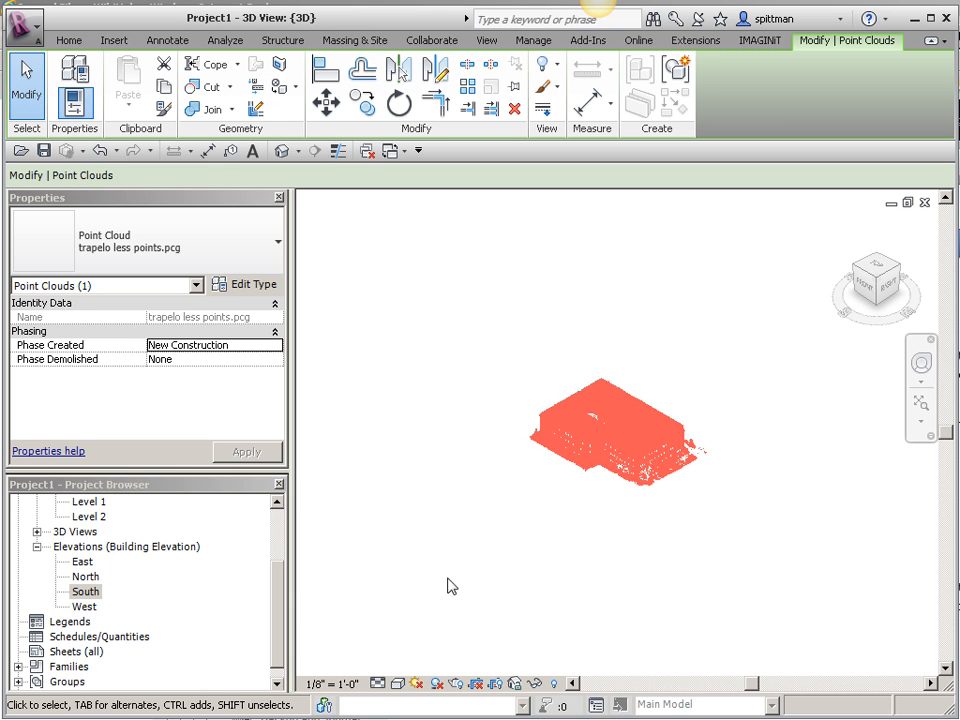
Check the resized scan in the South elevation, then view it in the Site floor plan
double_click(88, 592)
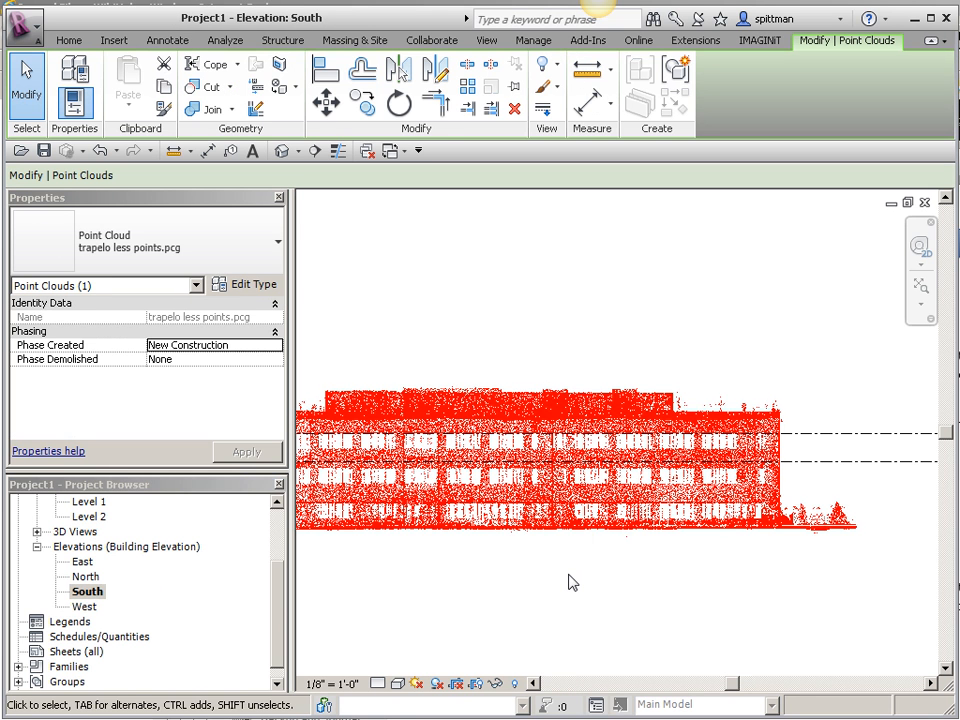
click(548, 524)
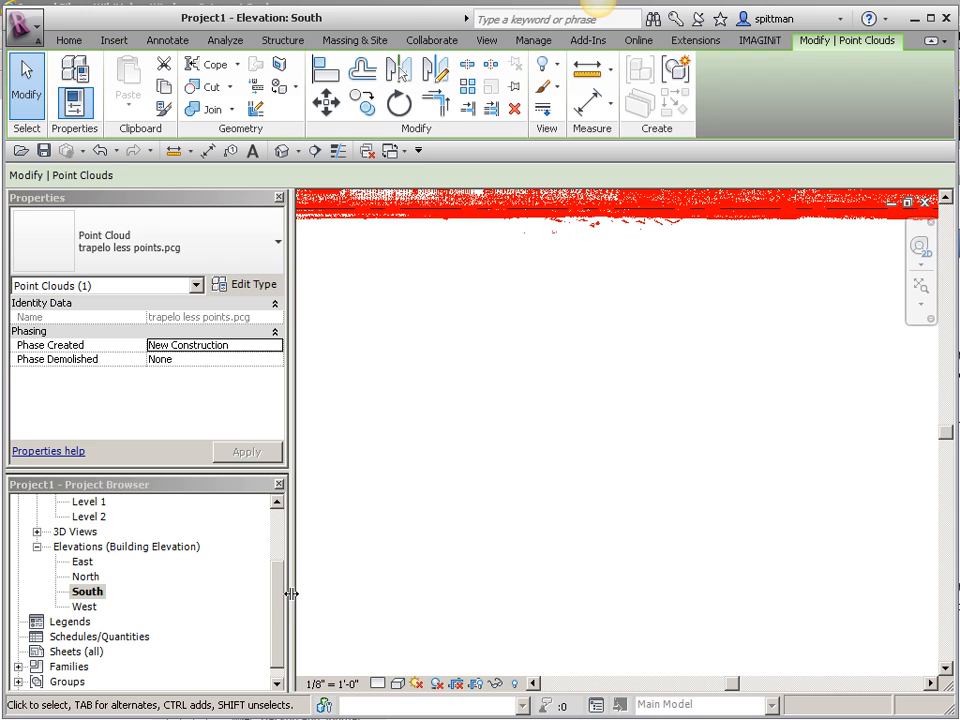
click(114, 40)
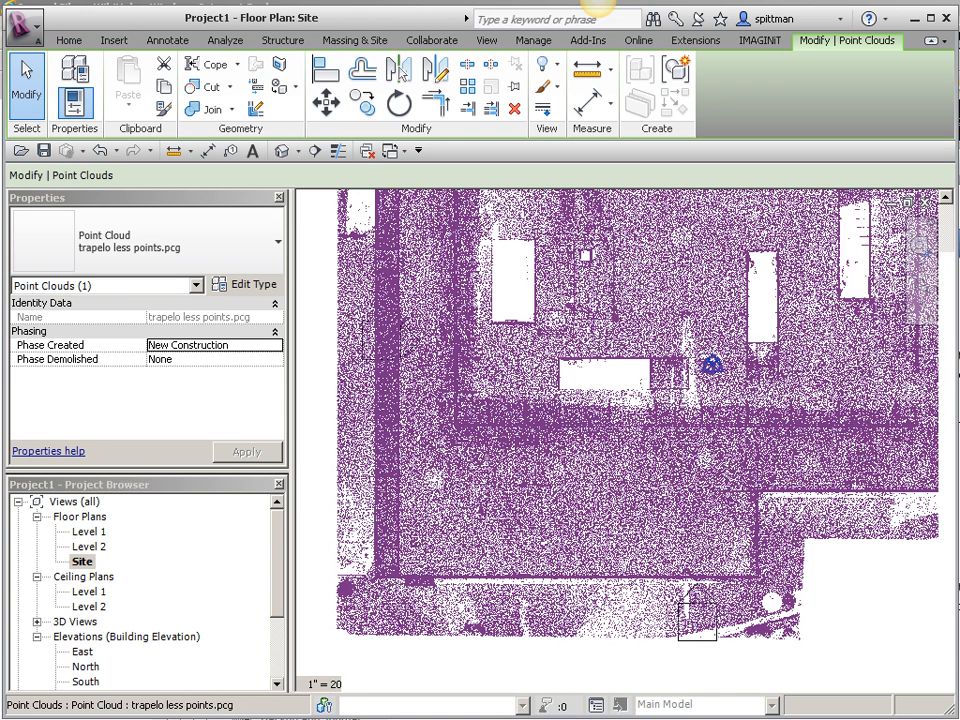
Start the Reference Plane tool, then switch to the Level 1 floor plan showing the scan slice
click(68, 40)
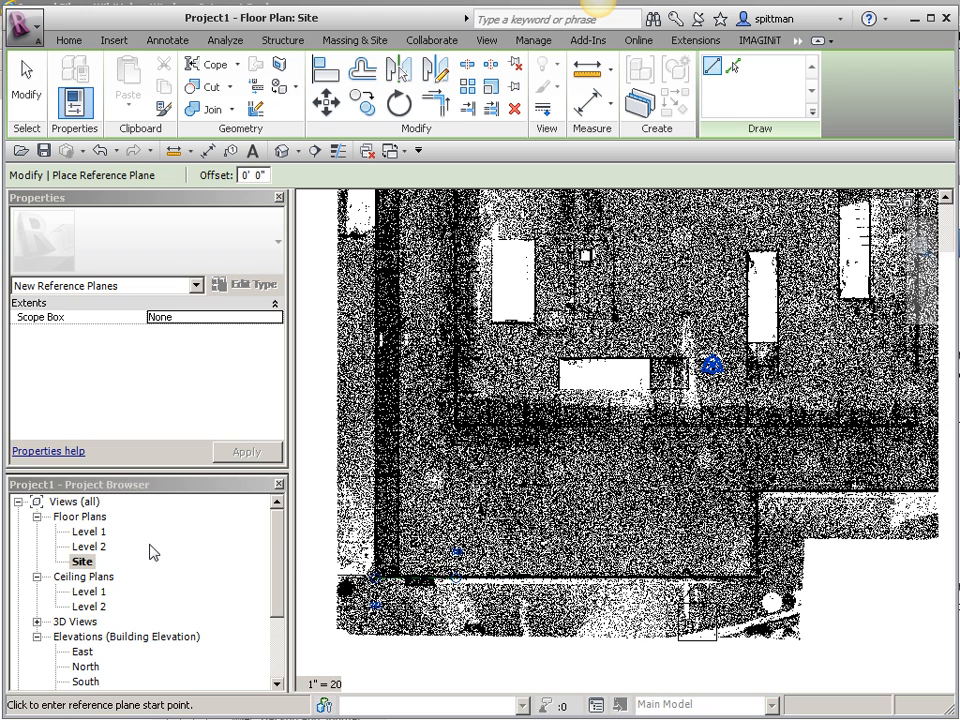
double_click(88, 532)
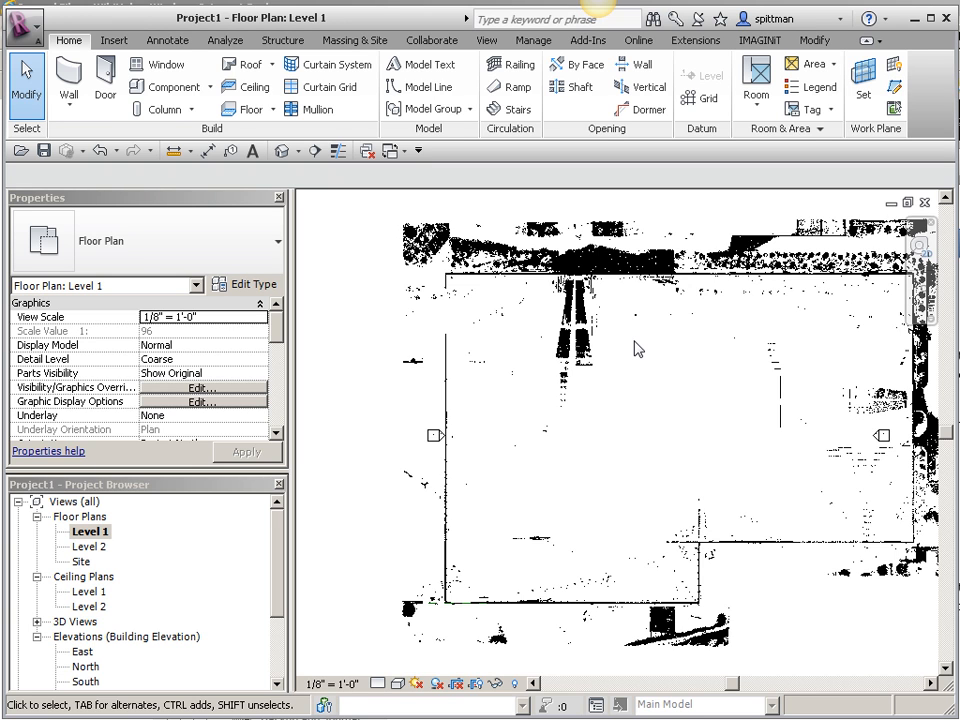
mouse_move(192, 532)
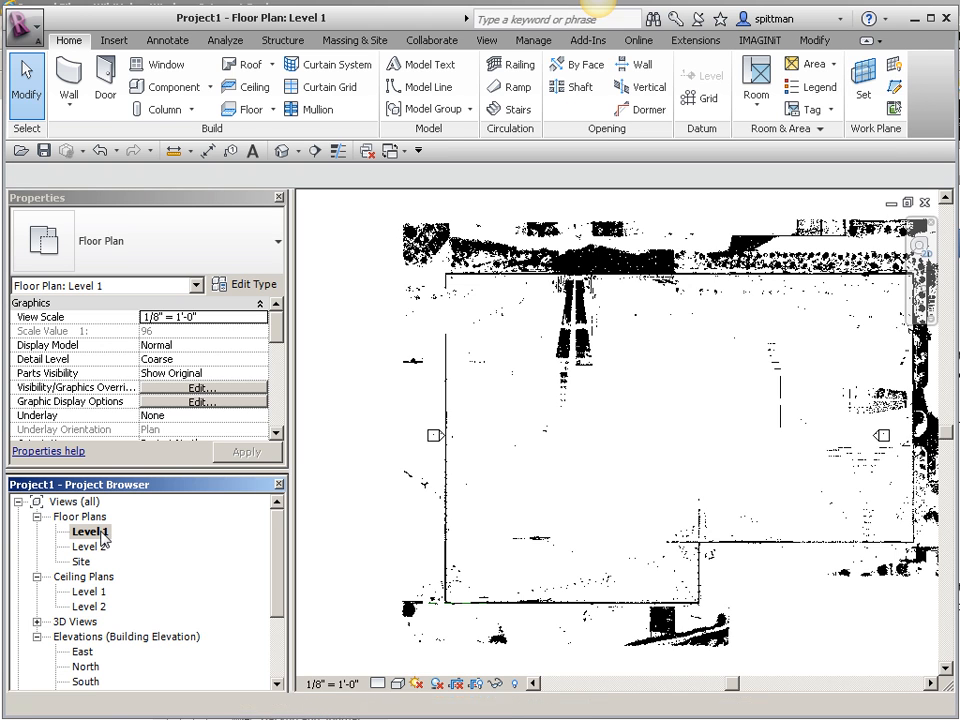
right_click(88, 532)
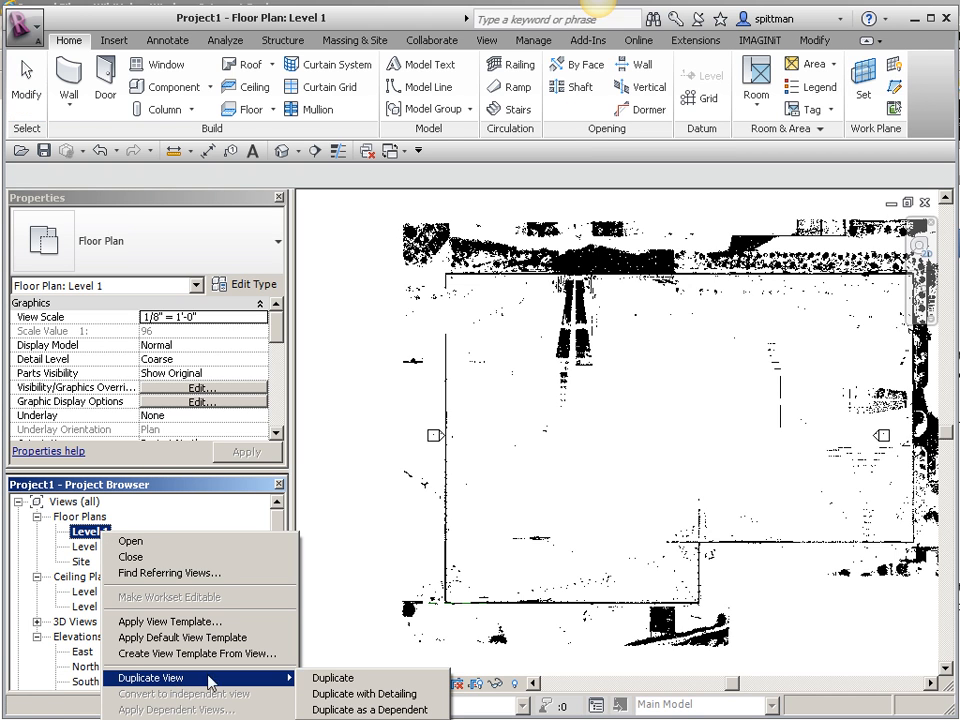
click(332, 676)
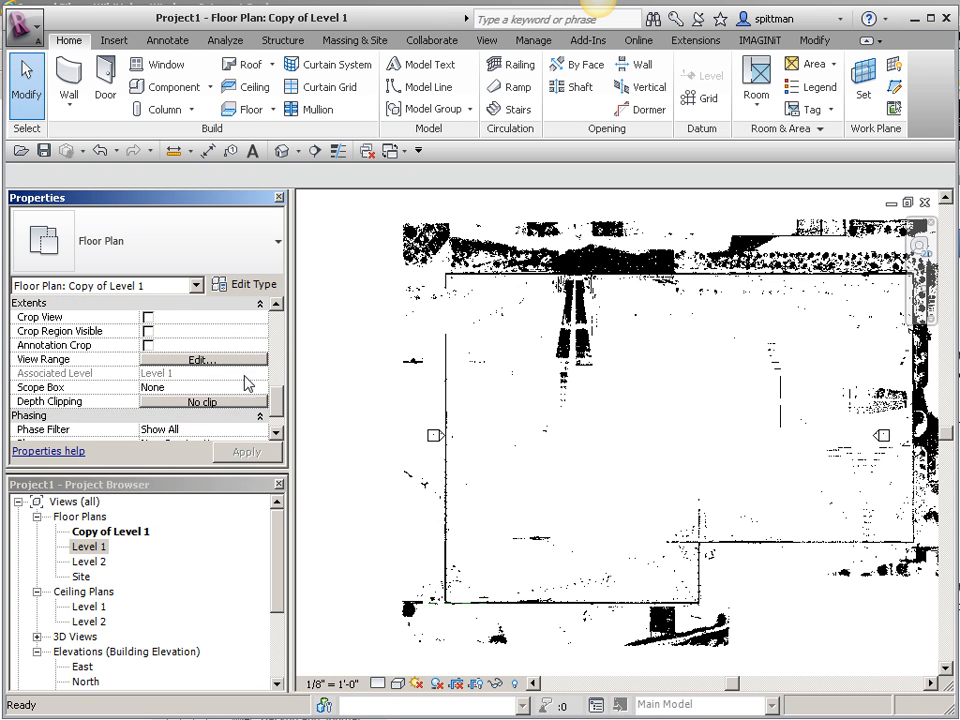
click(202, 358)
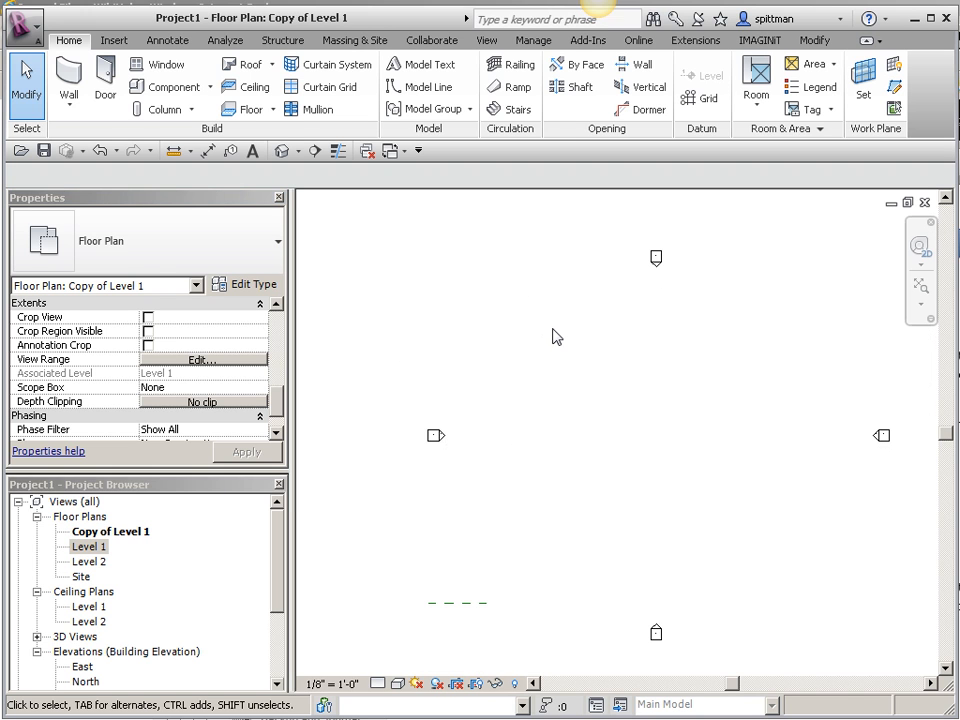
mouse_move(596, 436)
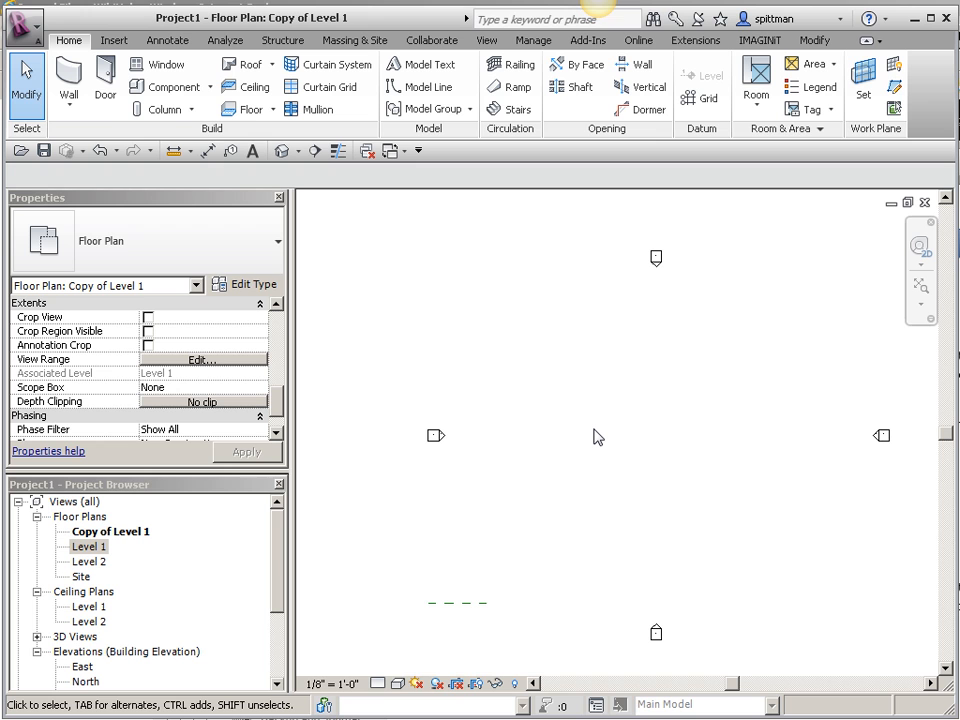
mouse_move(434, 600)
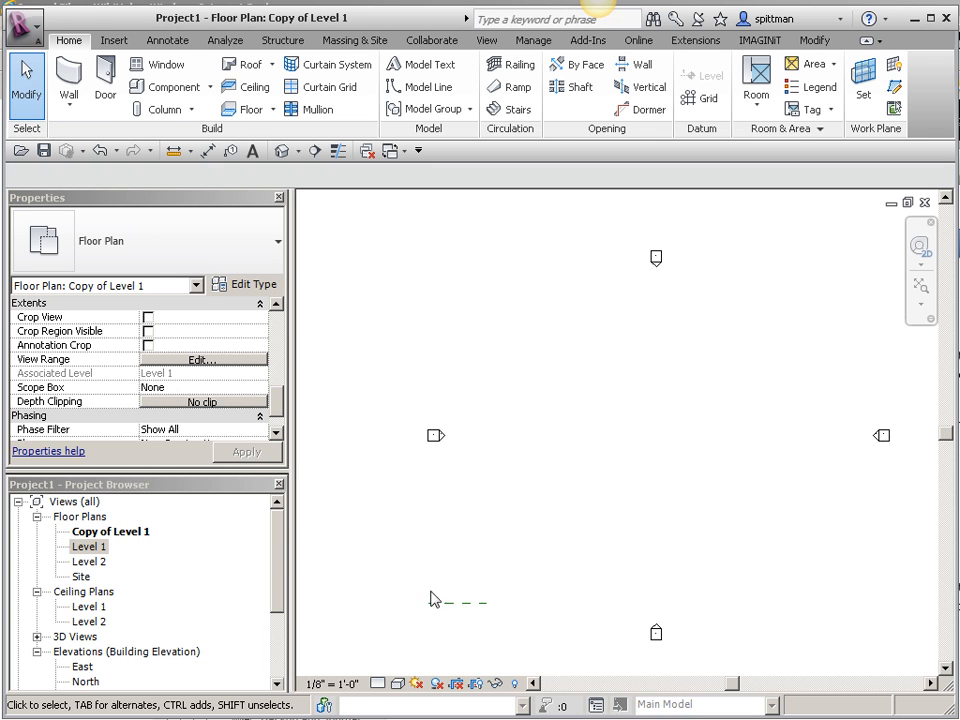
mouse_move(532, 40)
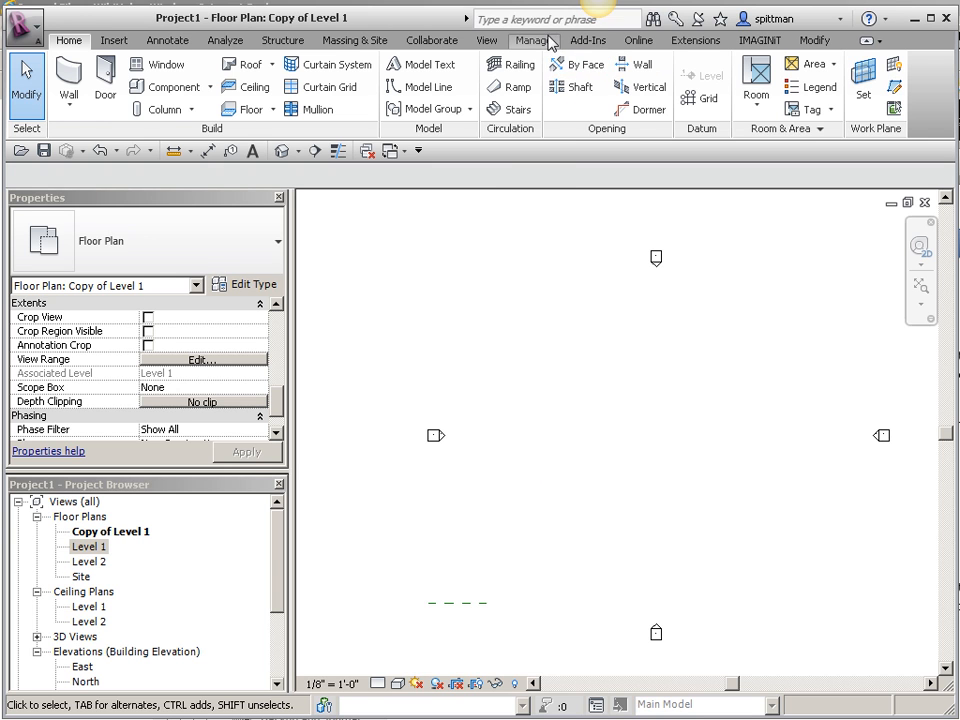
Specify shared coordinates at a point: East/West 500', North/South 752' 0"
click(532, 40)
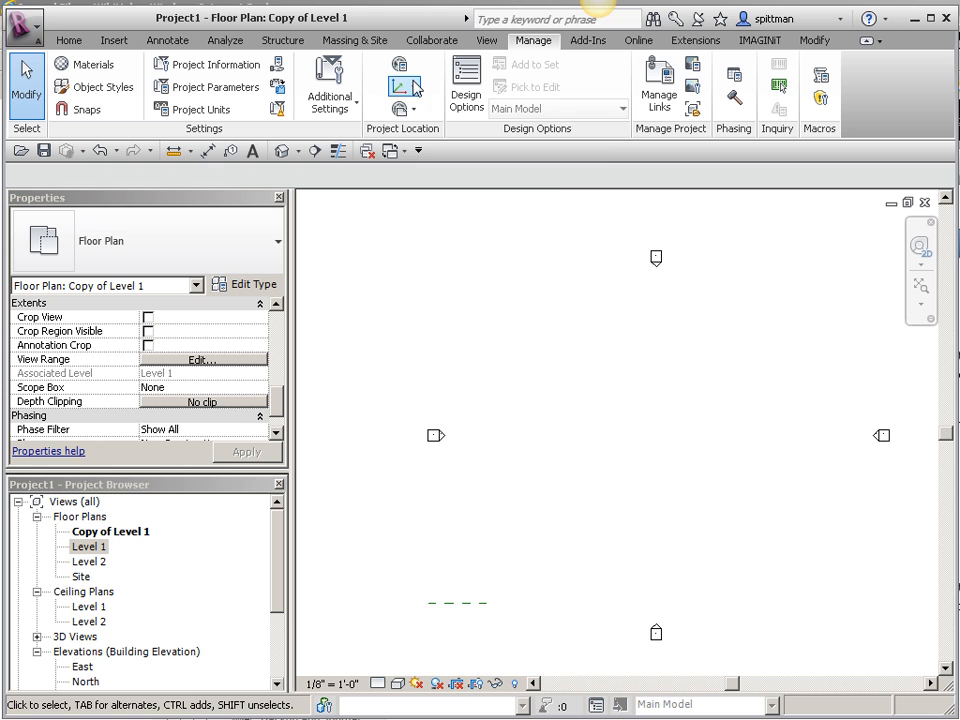
click(404, 84)
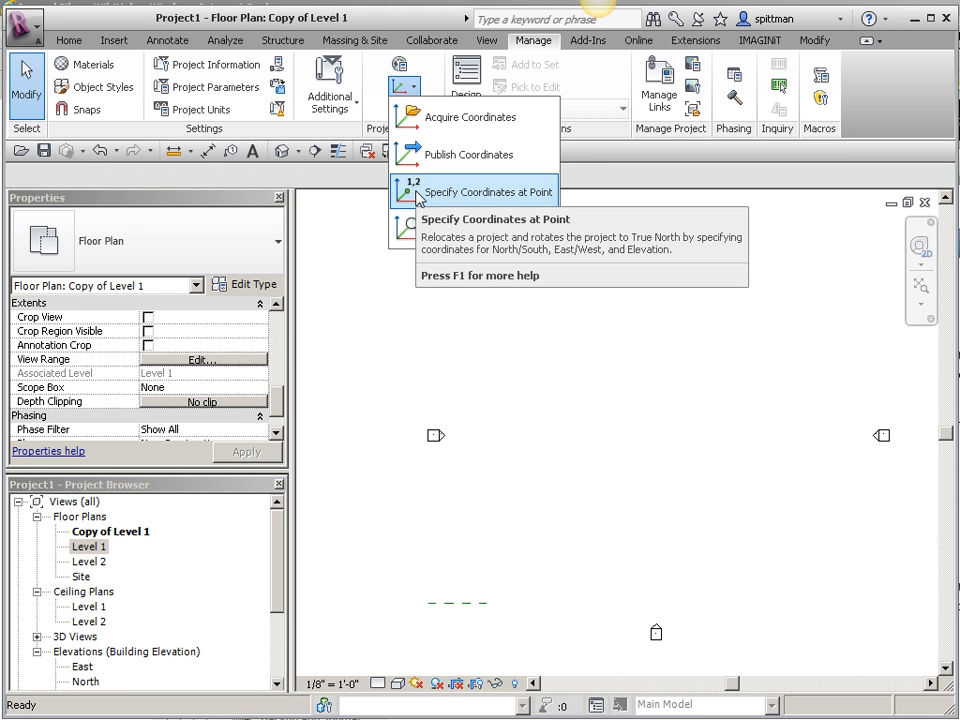
click(488, 192)
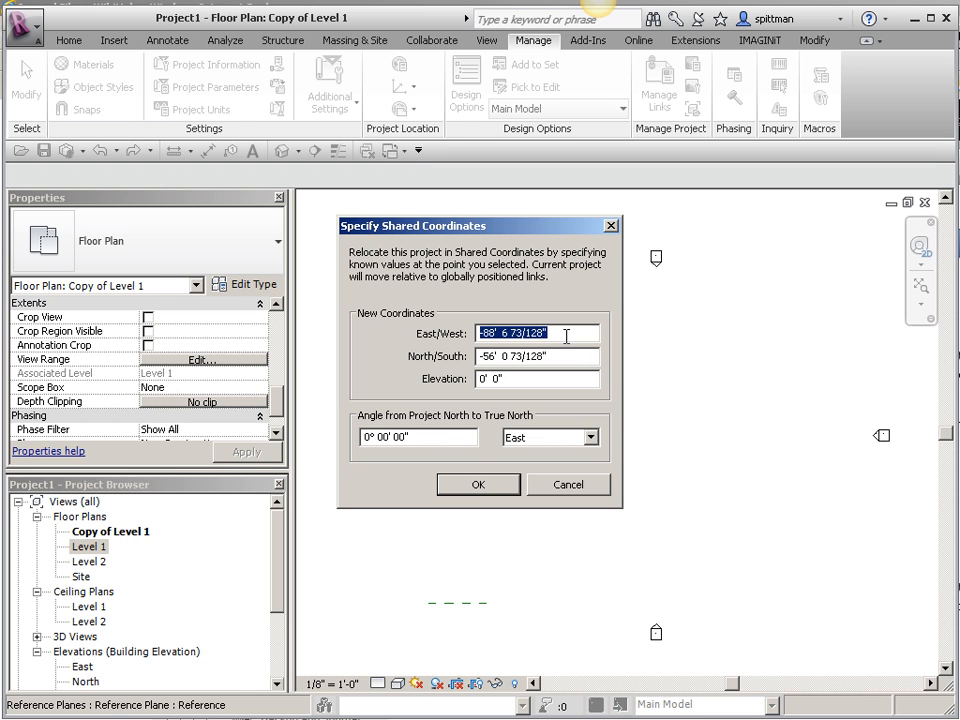
text(500' 0")
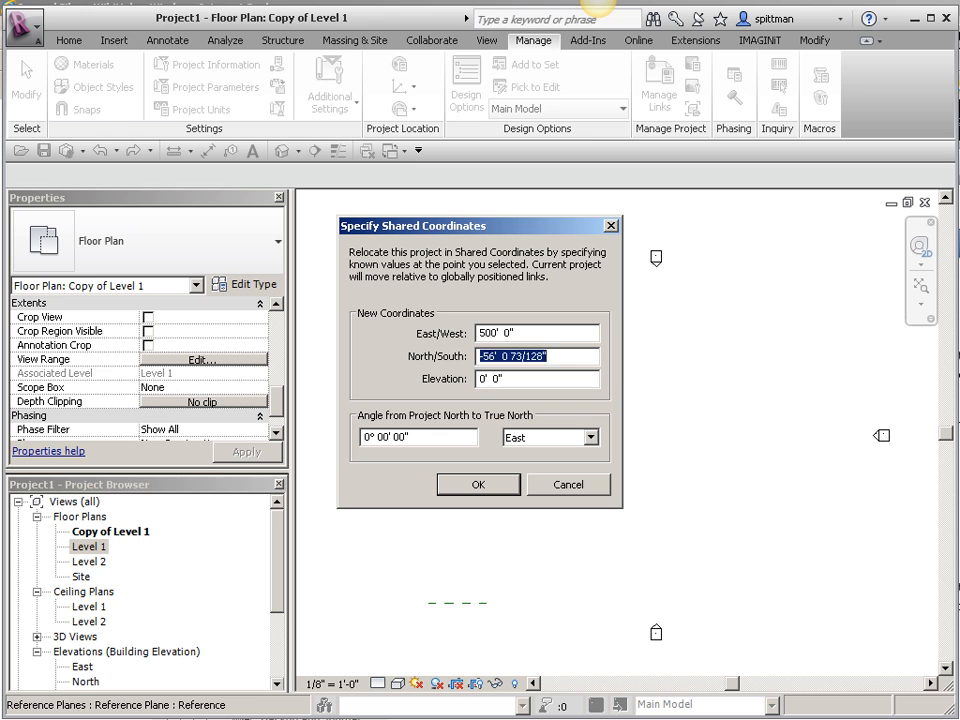
text(752' 0")
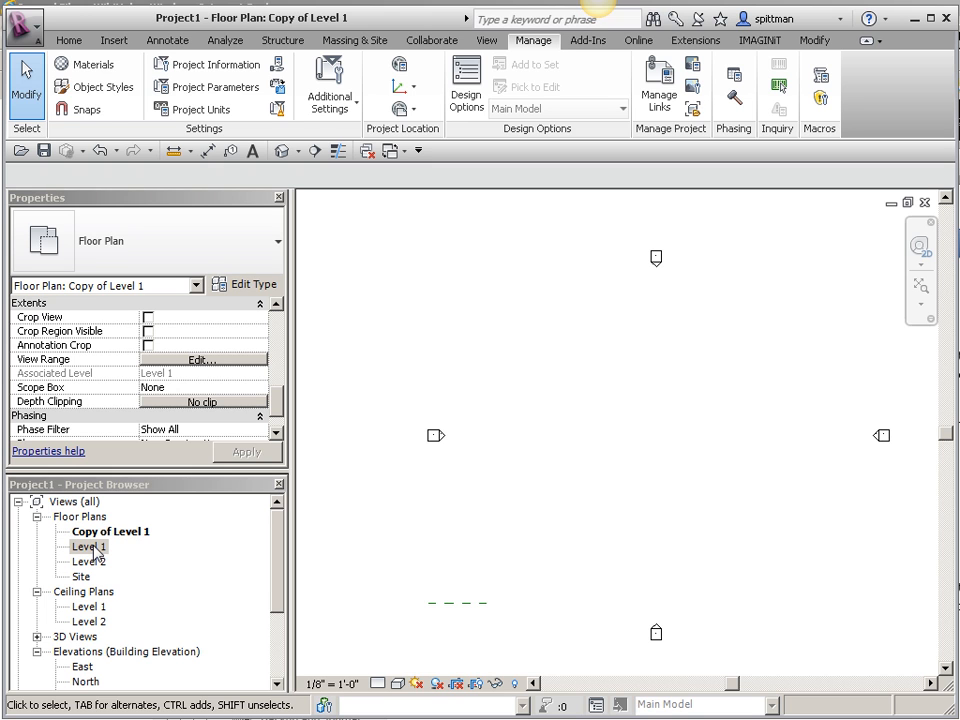
mouse_move(278, 598)
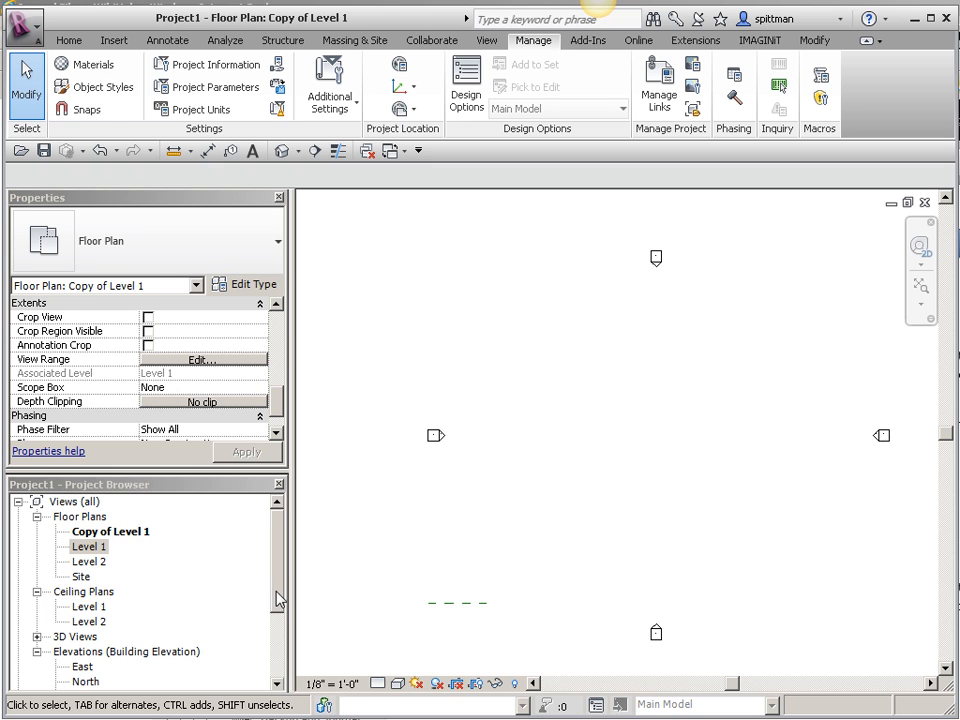
In the South elevation, switch the levels to the Shared type so they read 635' and 645'
double_click(88, 606)
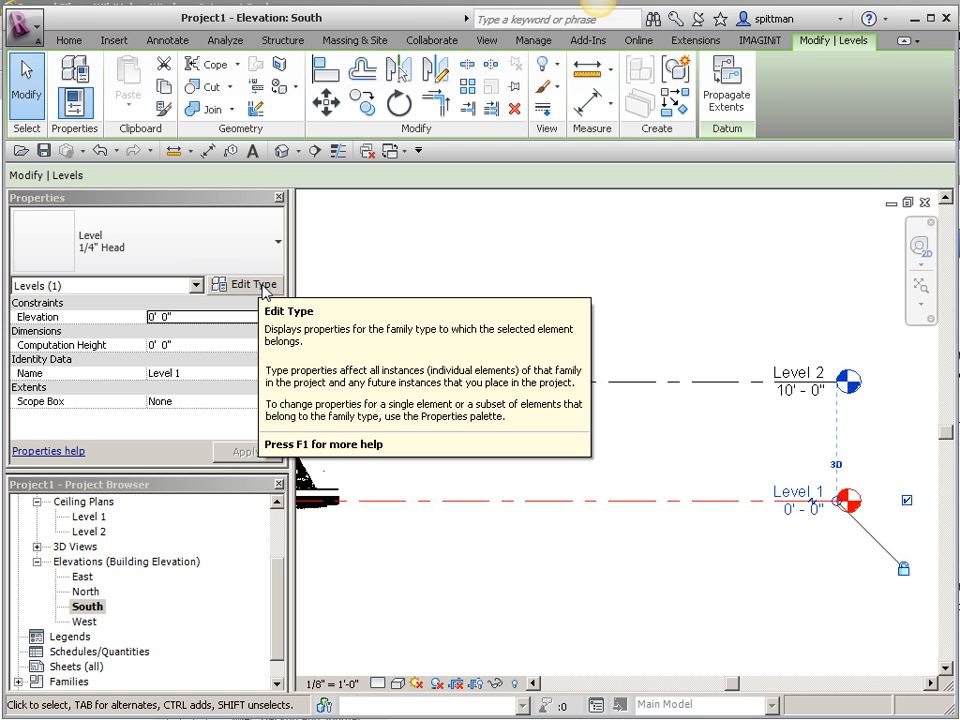
click(244, 284)
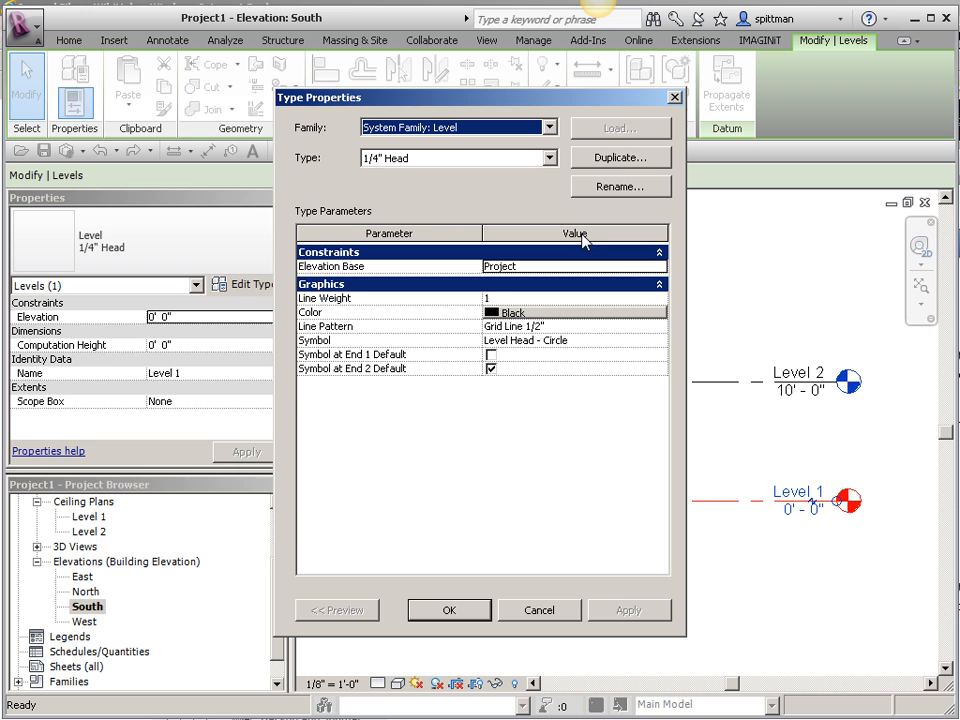
click(620, 156)
text(Shared)
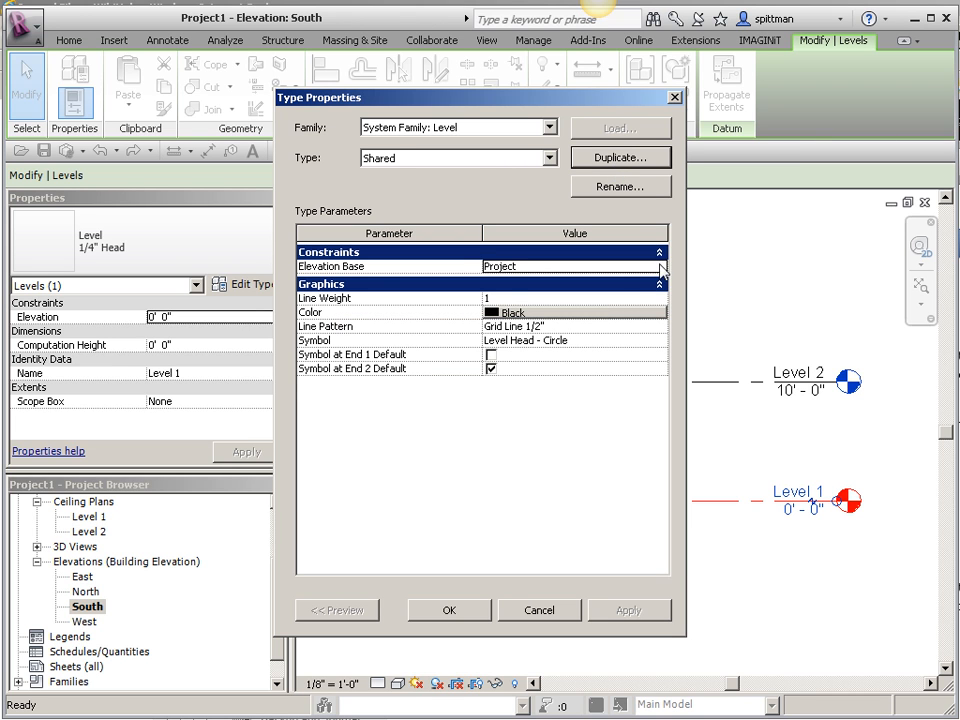
click(656, 266)
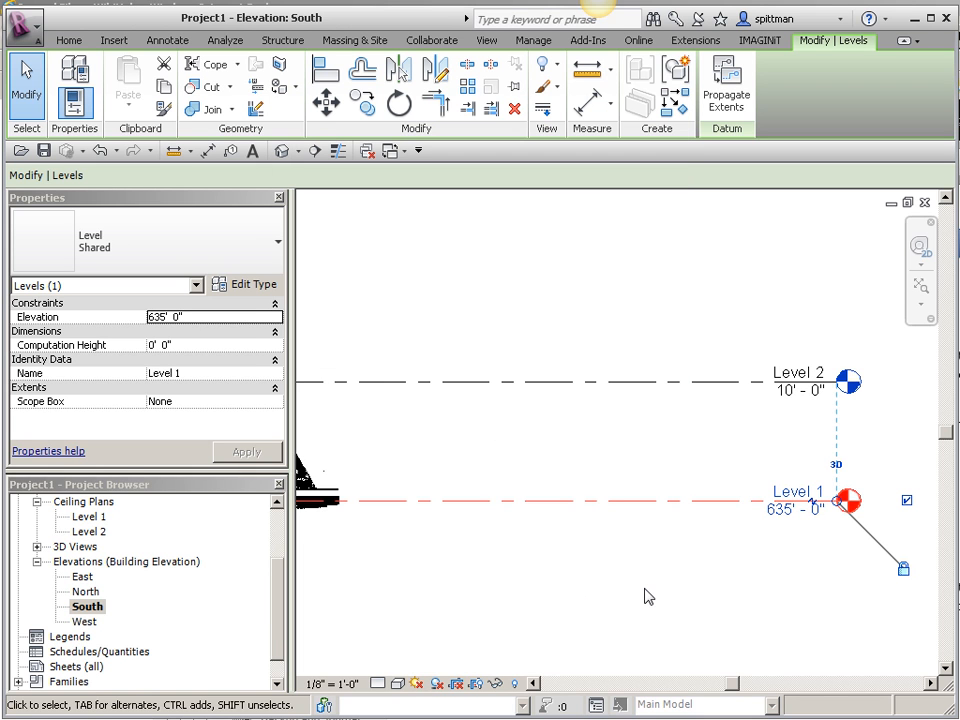
mouse_move(740, 386)
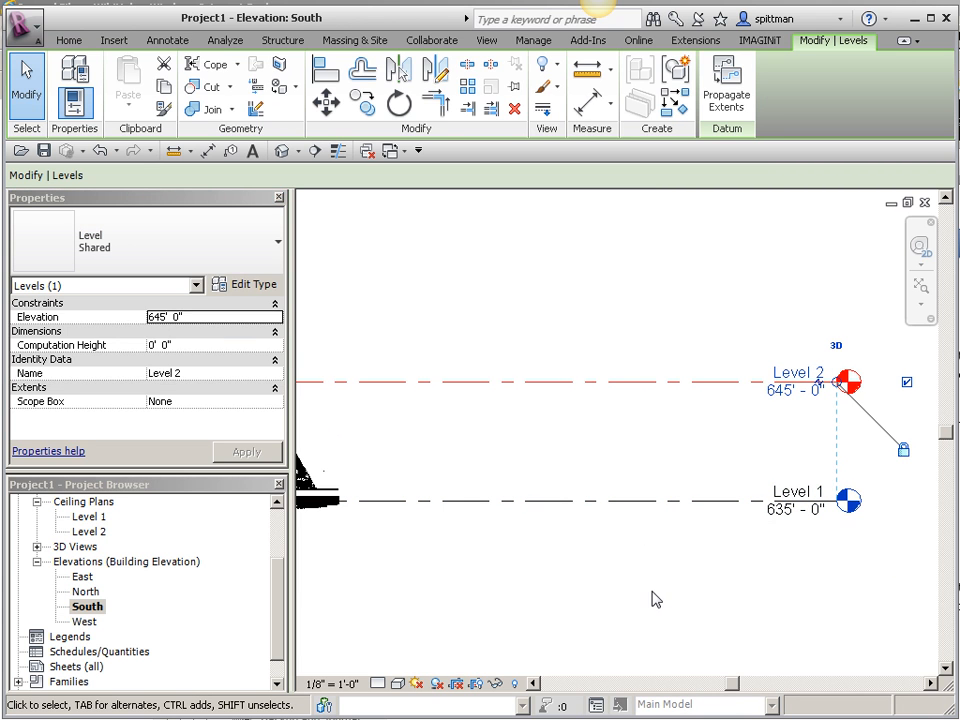
click(532, 40)
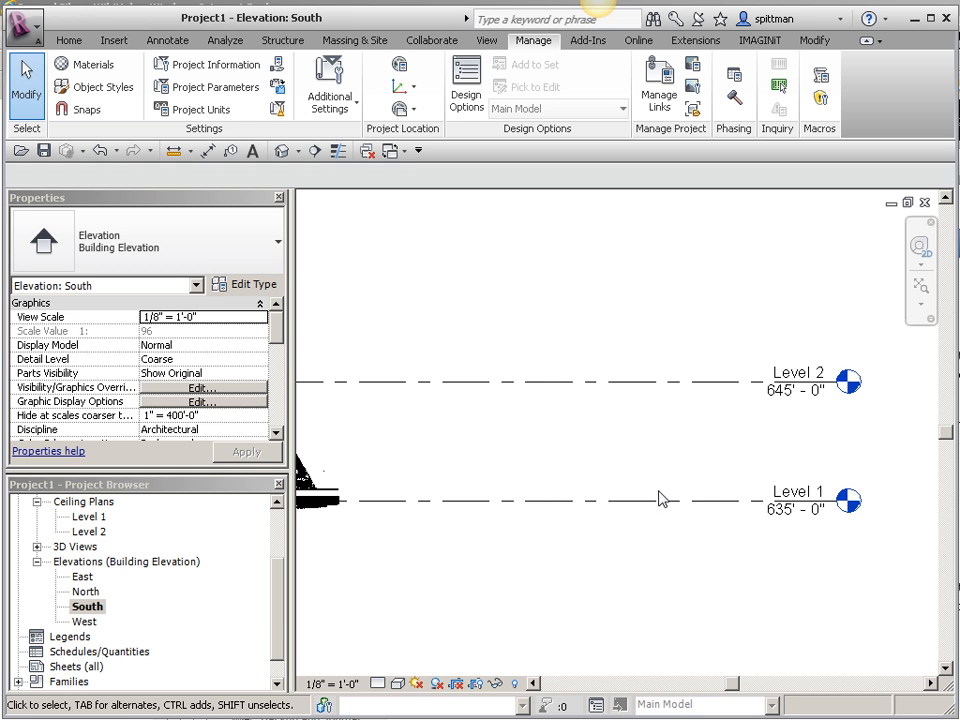
mouse_move(276, 520)
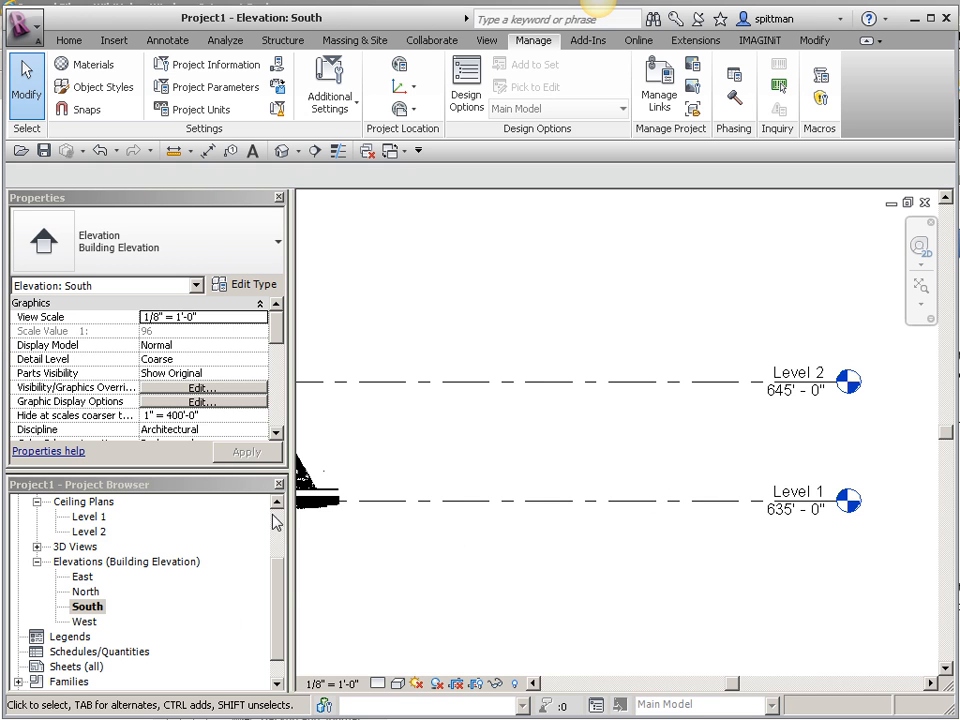
mouse_move(284, 596)
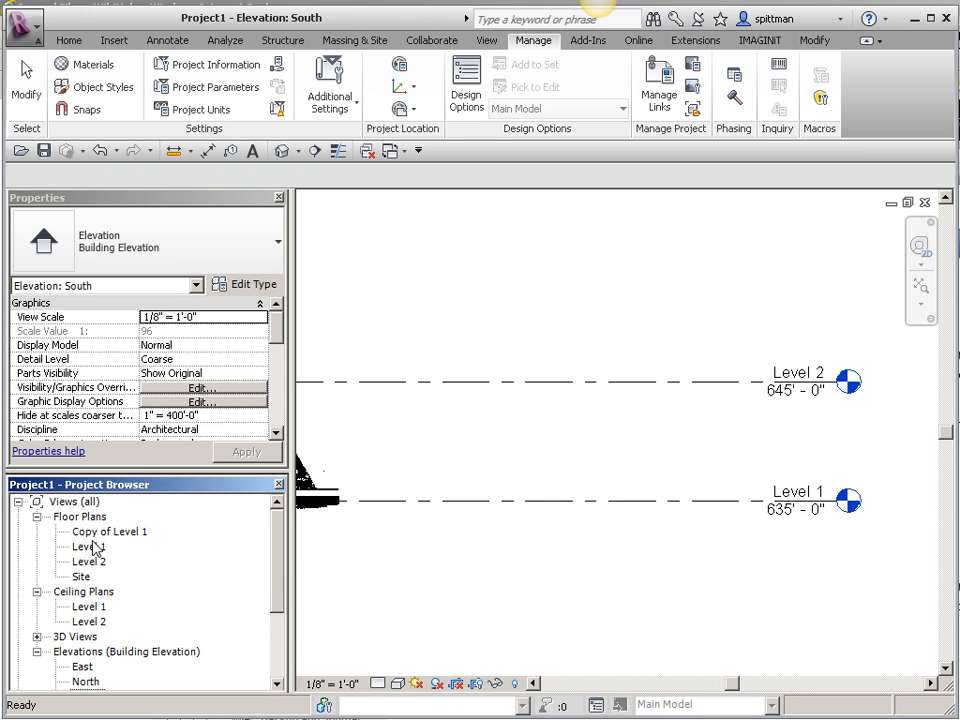
mouse_move(132, 564)
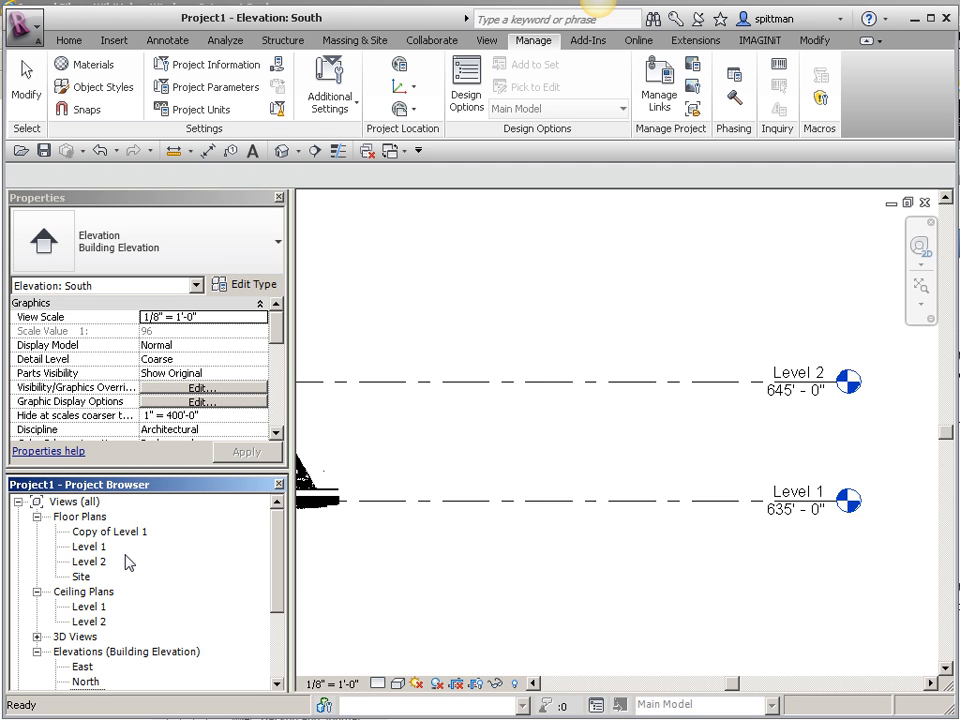
mouse_move(88, 550)
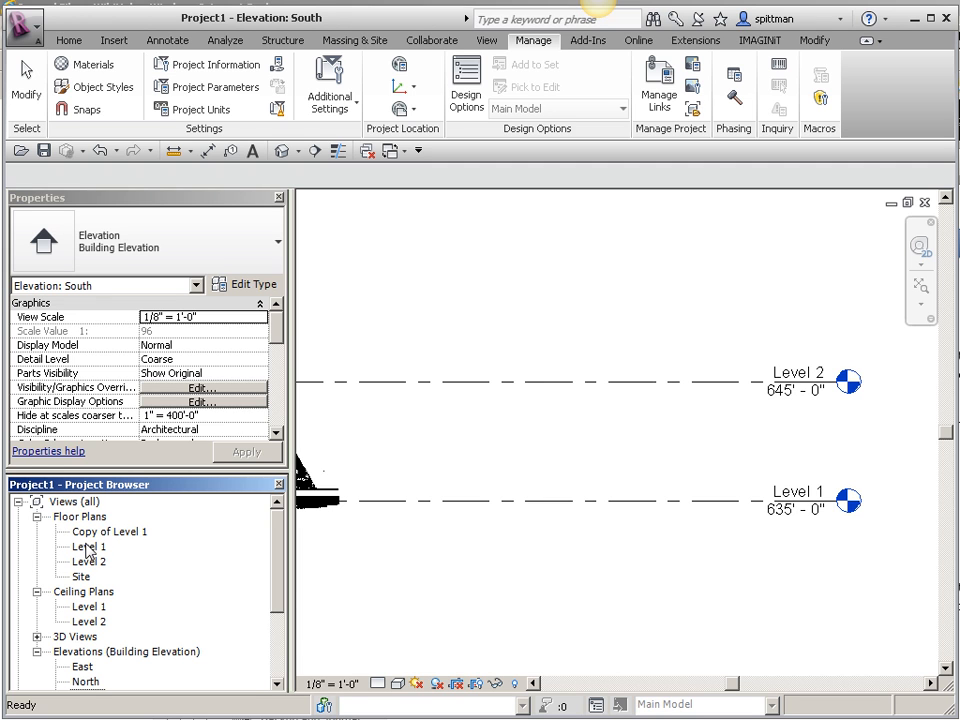
Return to the Level 1 floor plan with the scan slice visible
double_click(88, 546)
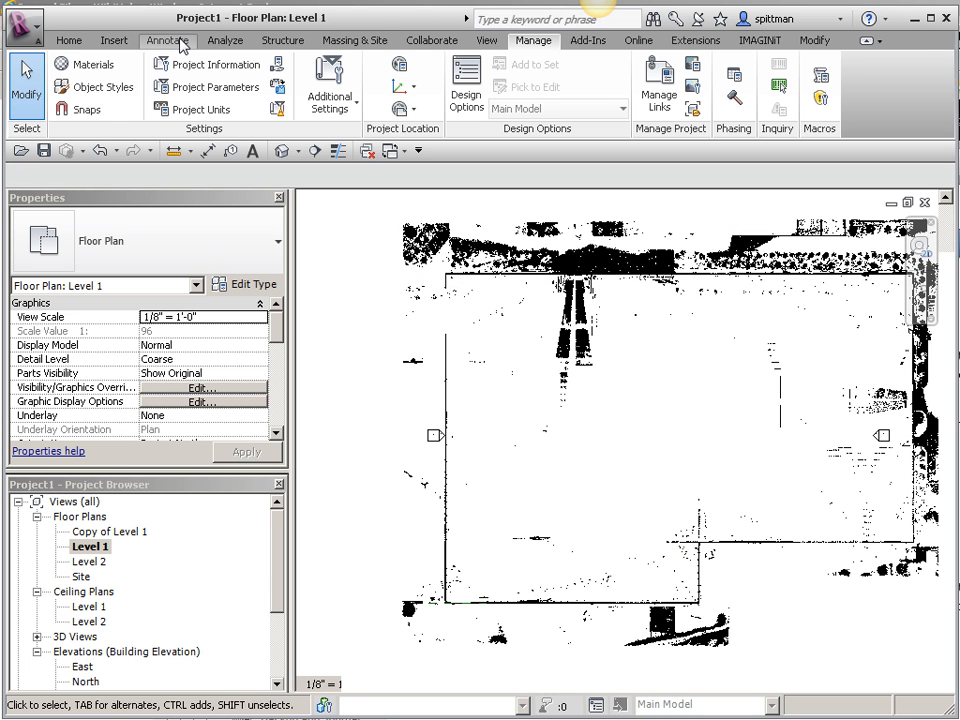
Activate the Spot Elevation tool from Annotate on the Level 1 plan
click(168, 40)
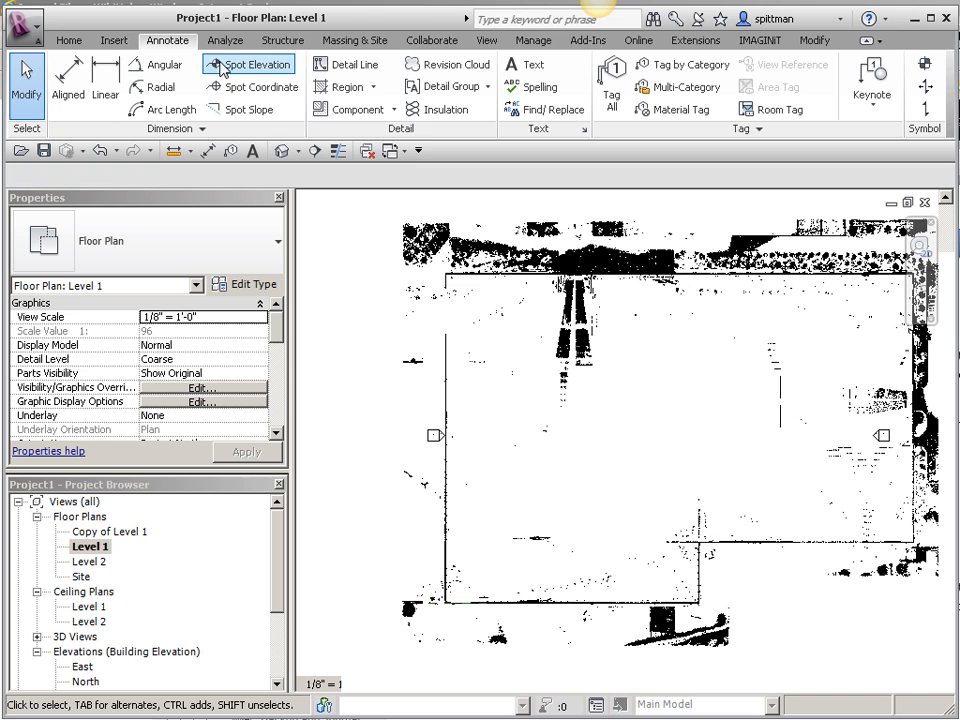
mouse_move(248, 64)
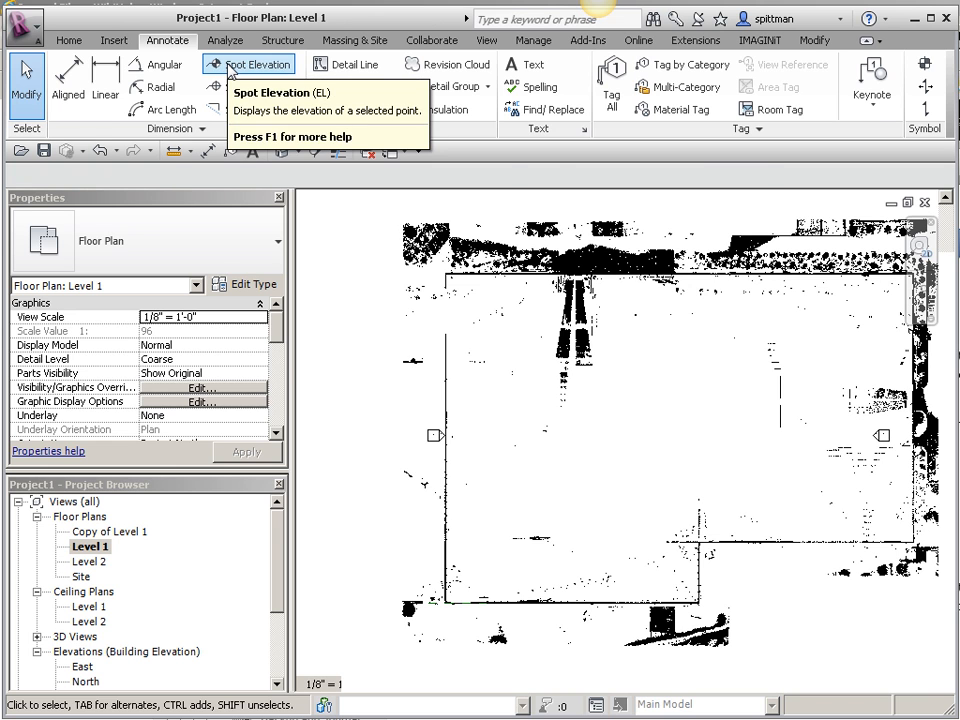
click(250, 64)
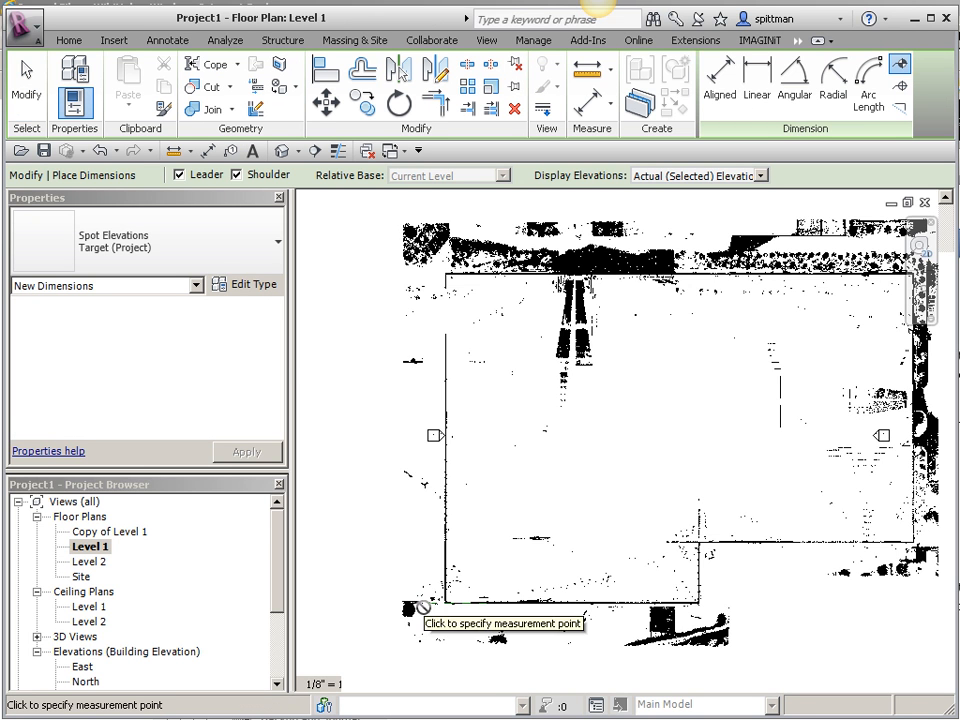